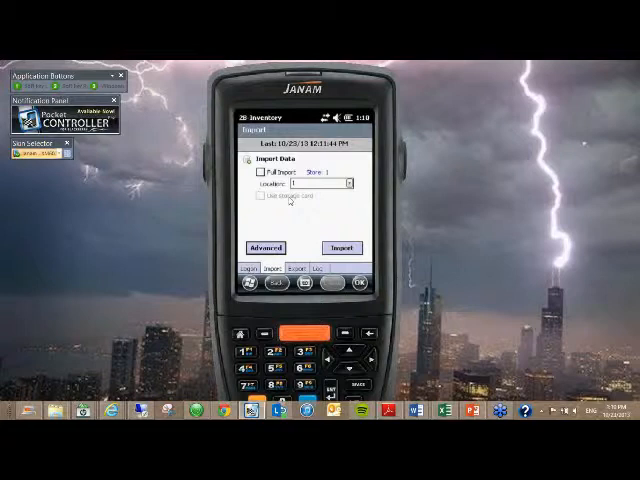
mouse_move(292, 228)
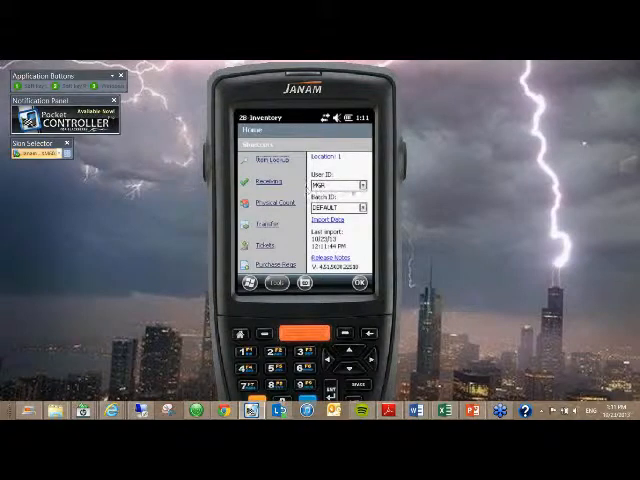
Choose the working user from the Home screen's User ID list.
click(364, 184)
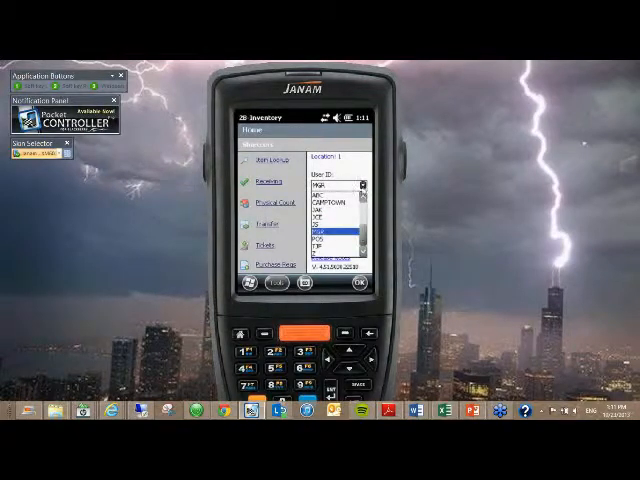
click(330, 232)
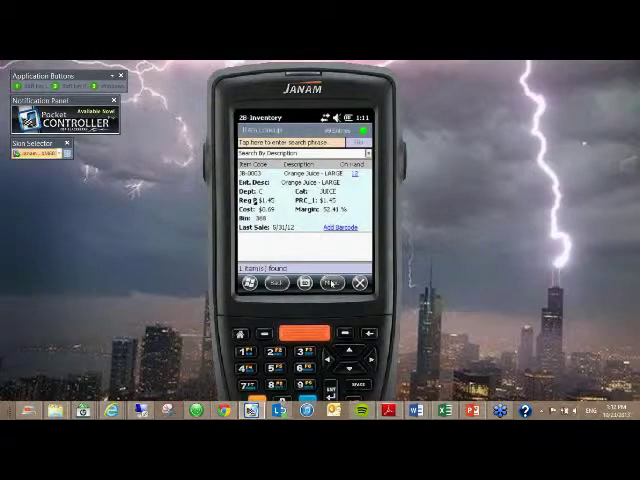
Bring up the item actions menu over the looked-up item's details.
click(332, 284)
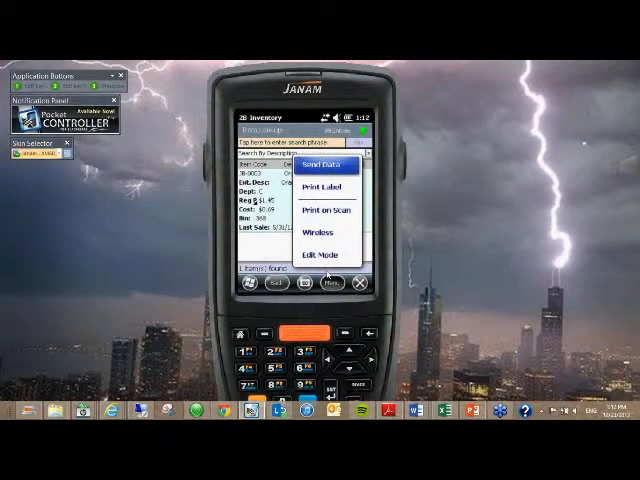
Switch the looked-up item into Edit Mode so its fields can be changed.
click(320, 250)
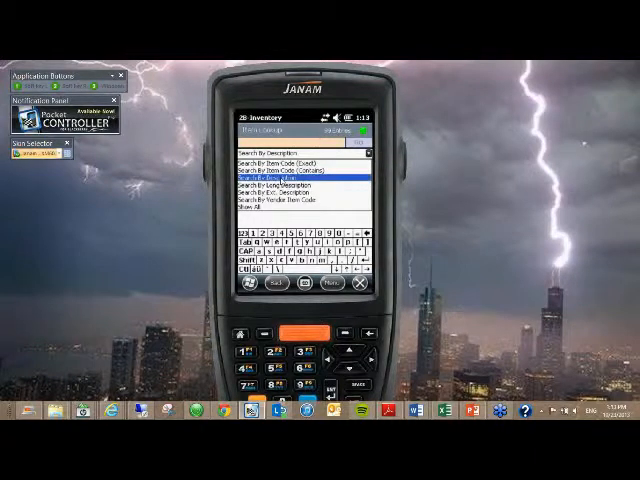
Pick the lookup search field, such as Item Description, for finding the next item.
click(300, 176)
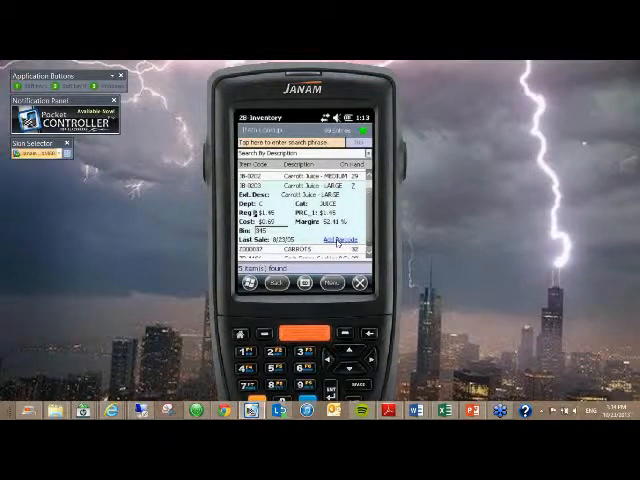
Begin a new barcode for the item and start filling its barcode, ID and unit details.
click(338, 240)
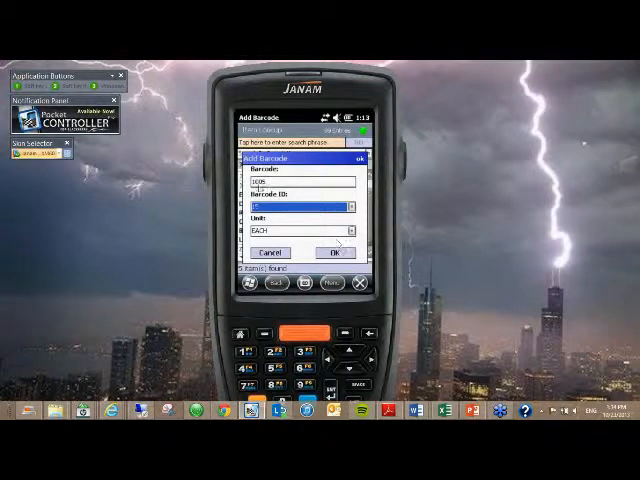
click(348, 206)
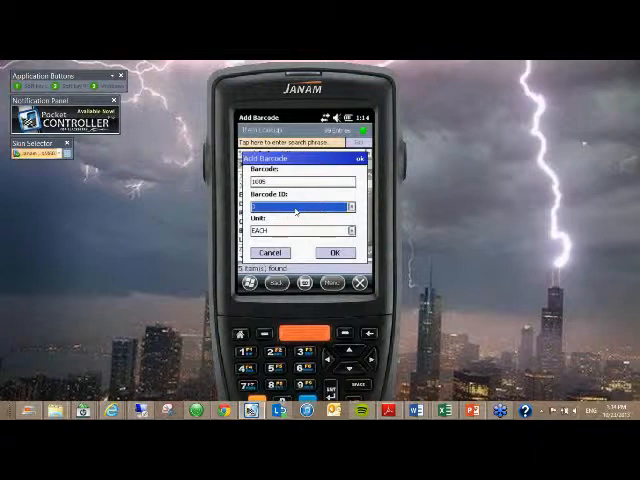
mouse_move(328, 256)
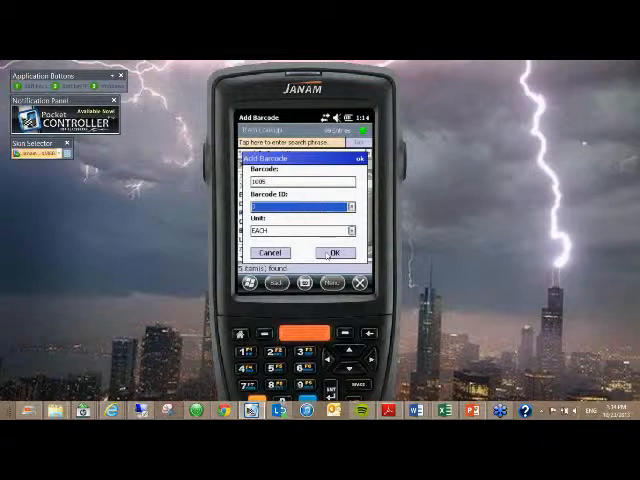
Save the barcode, acknowledge the duplicate-barcode warning, and return to the inventory actions menu.
click(334, 252)
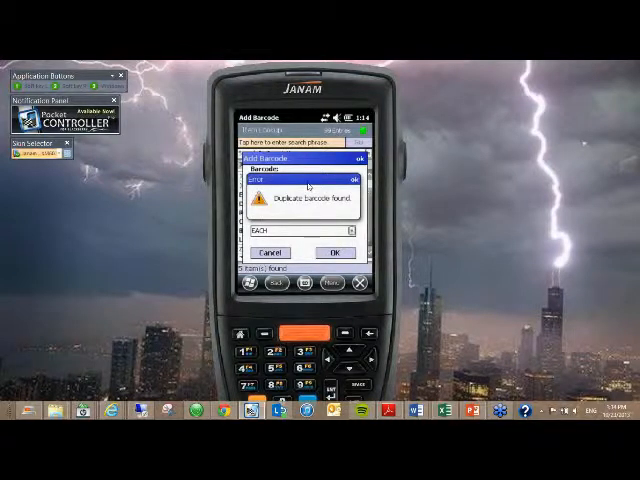
mouse_move(328, 206)
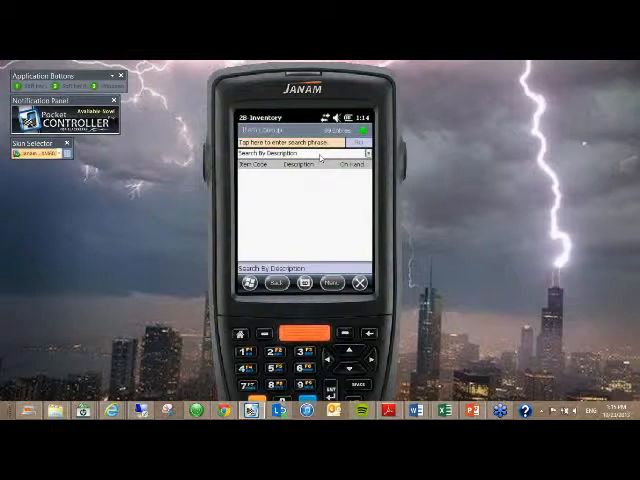
click(336, 284)
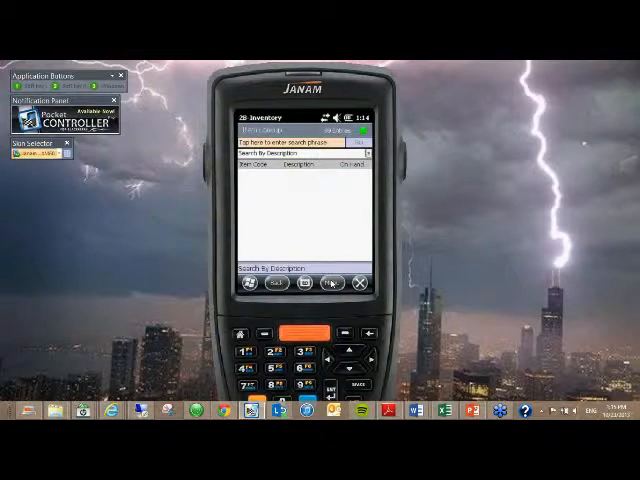
click(330, 284)
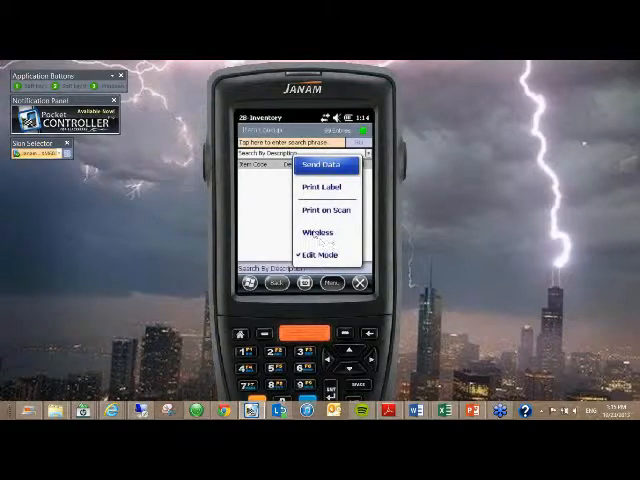